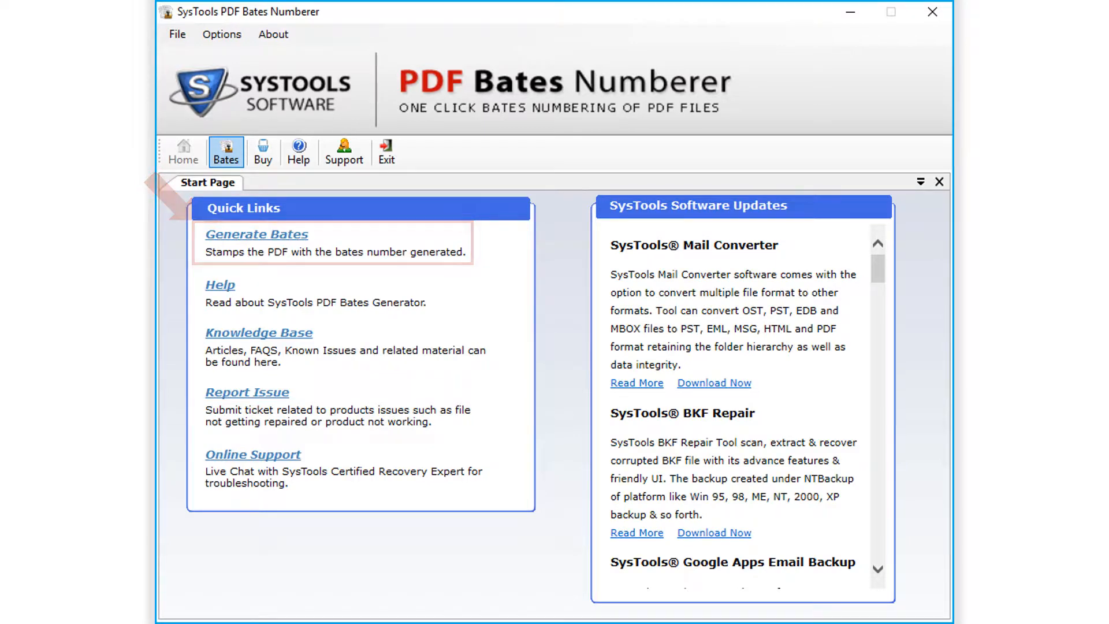
- Start a new job, try the series and print options, settle on Generate Bates Number and continue
click(256, 235)
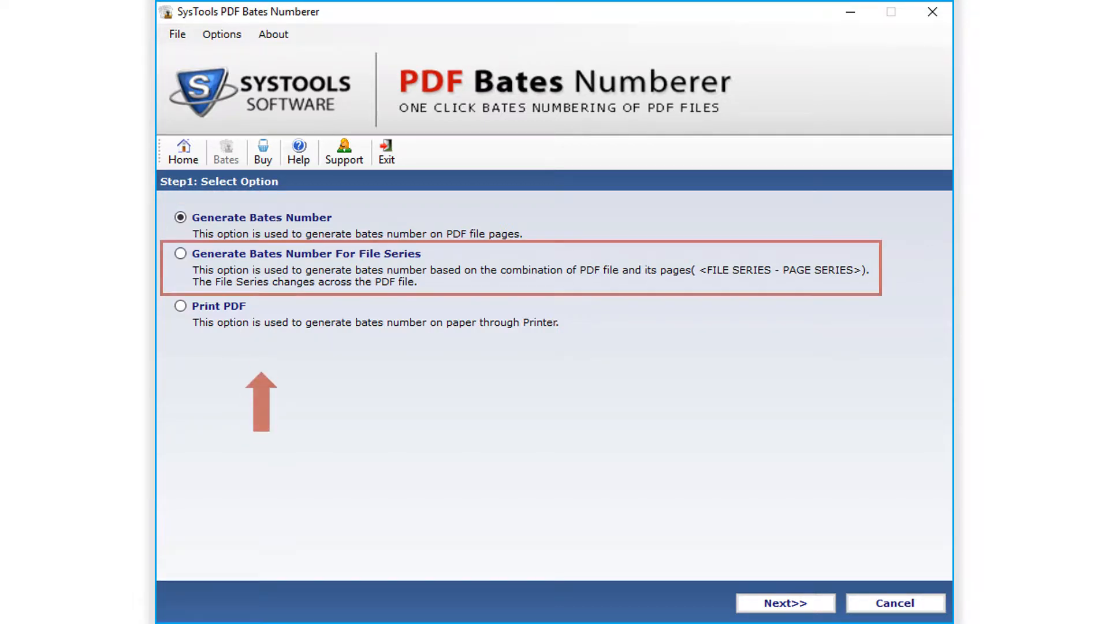
click(182, 253)
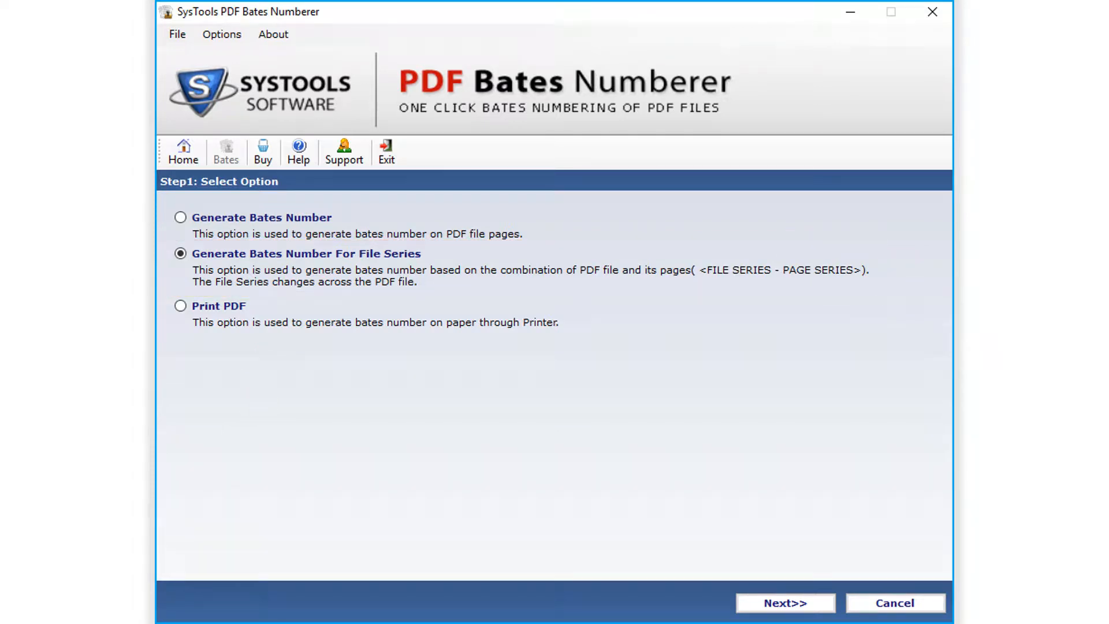
click(181, 305)
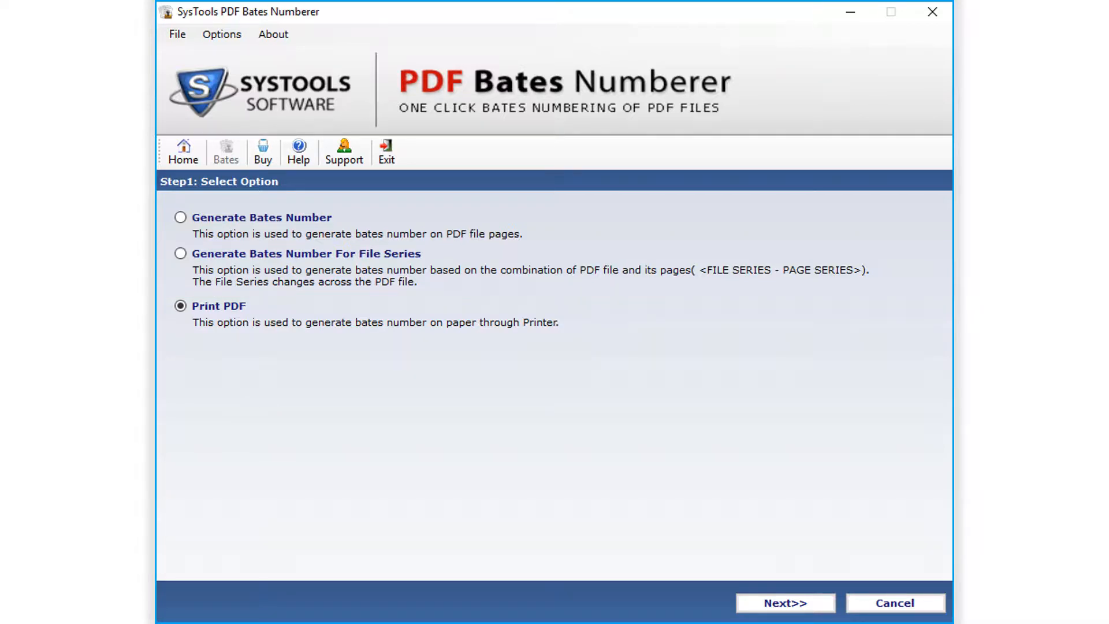
click(182, 218)
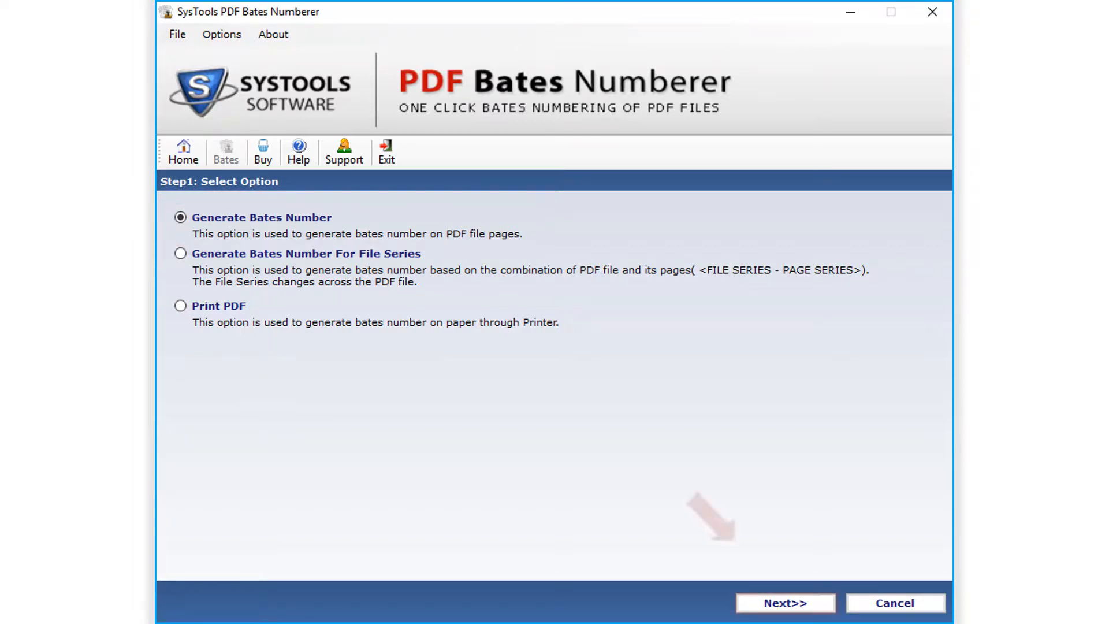
click(784, 603)
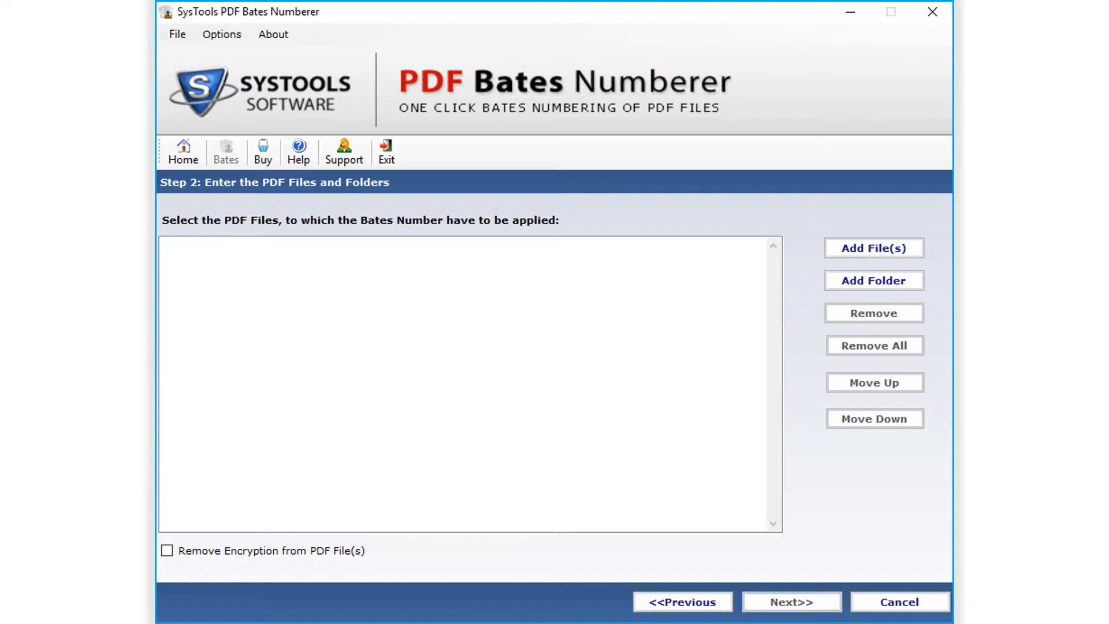
click(873, 248)
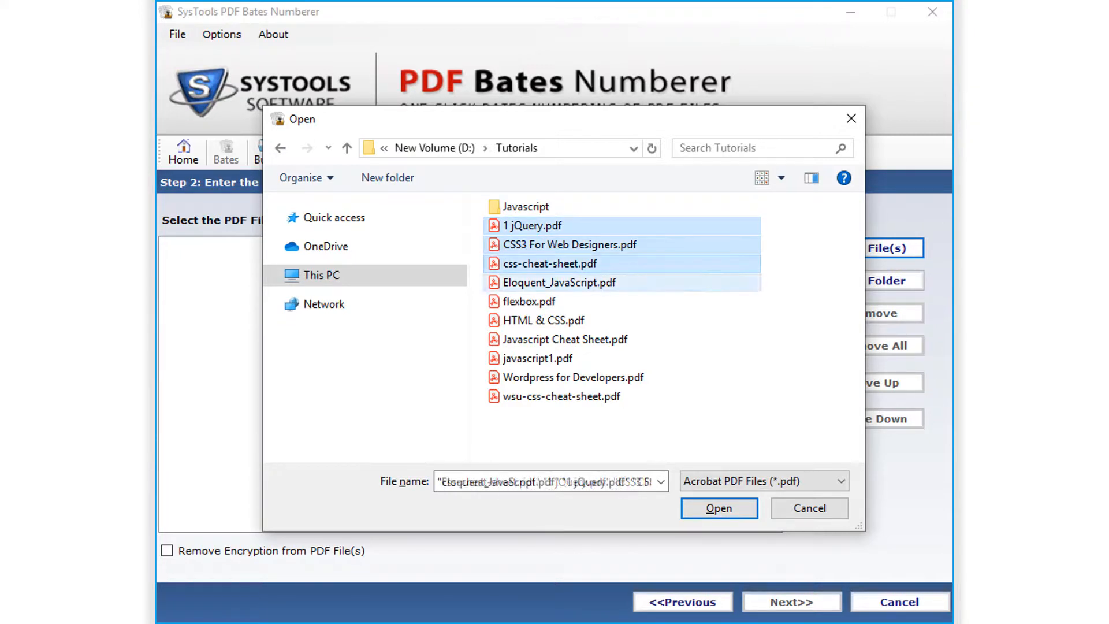
click(556, 282)
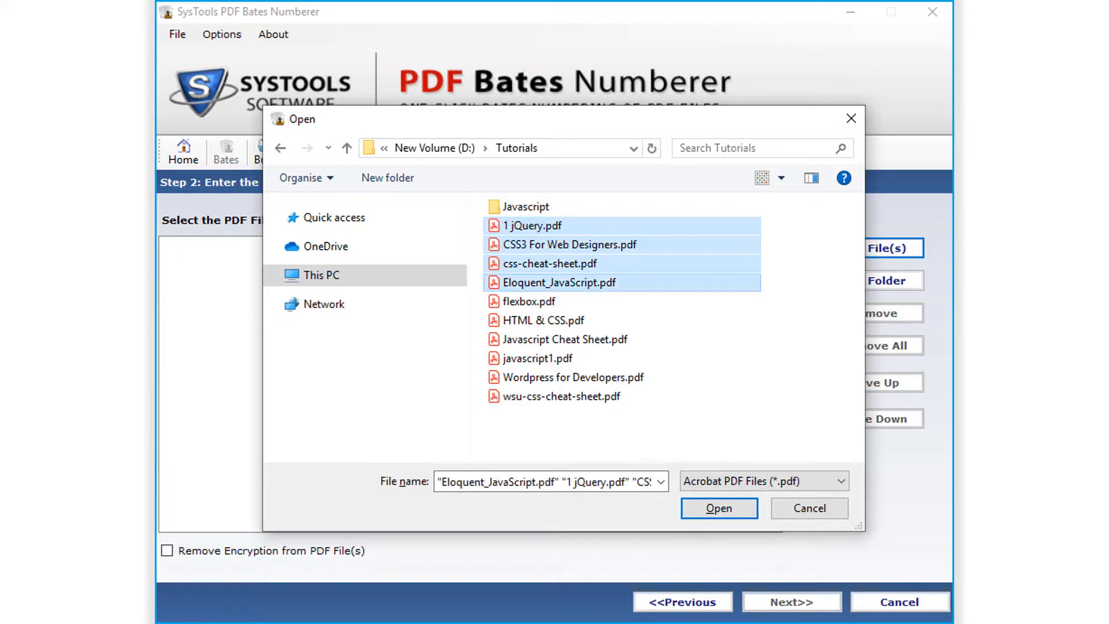
click(717, 508)
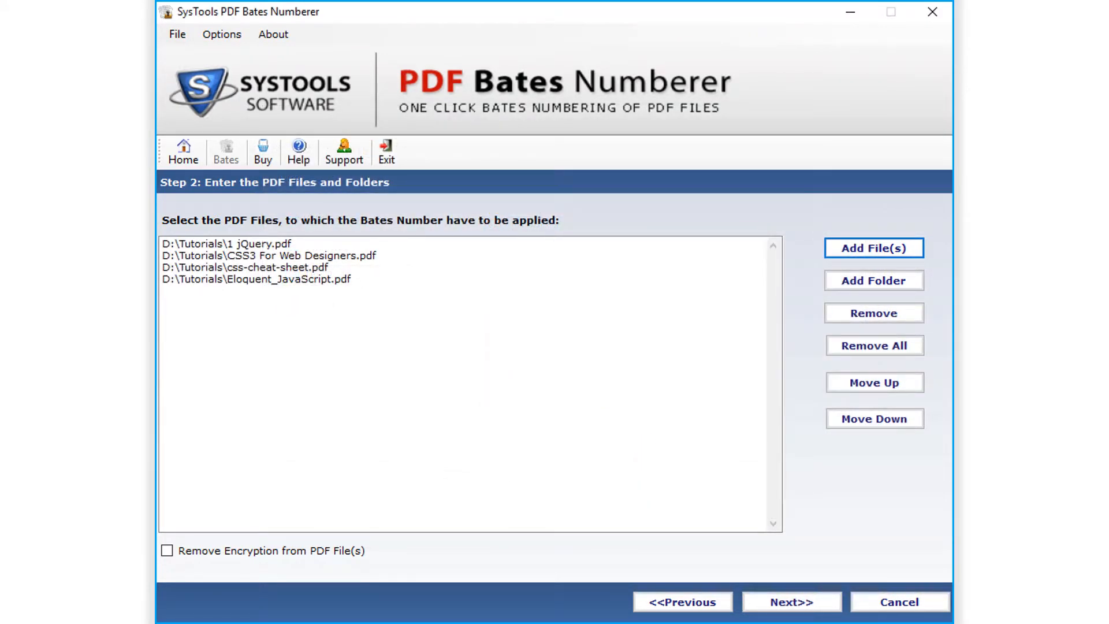
click(257, 279)
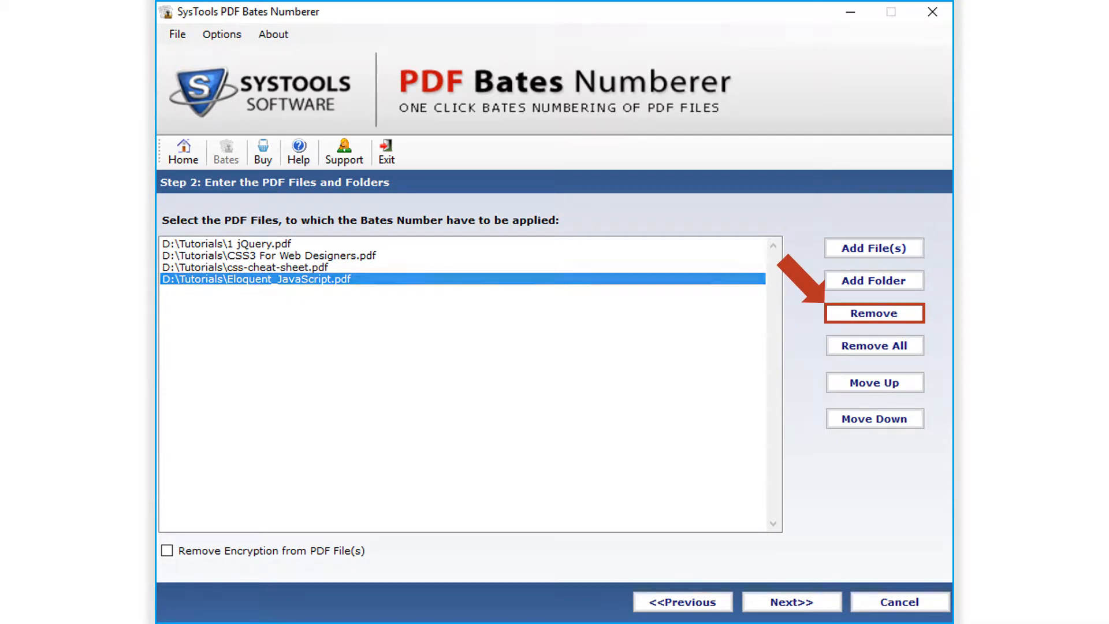
click(873, 313)
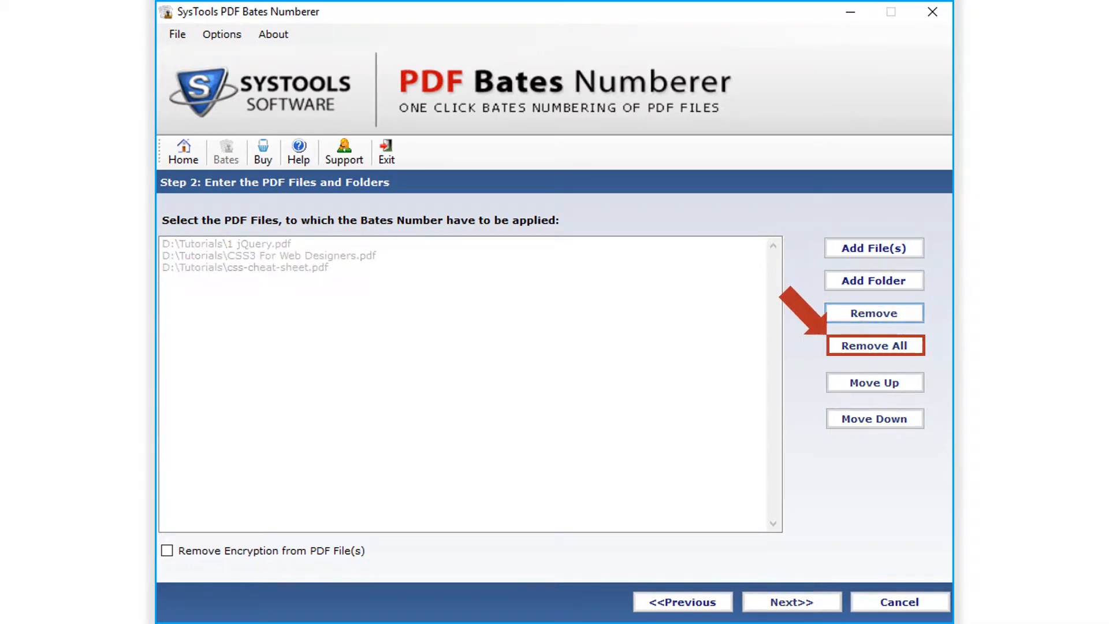
click(874, 345)
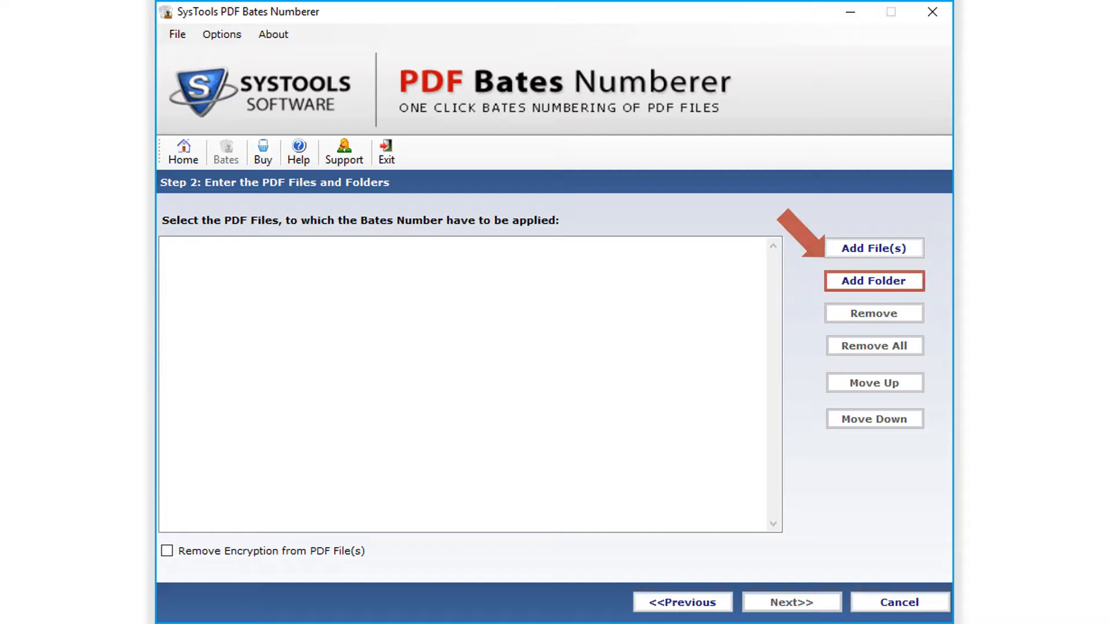
- Add every PDF from the Tutorials folder to the file list
click(873, 280)
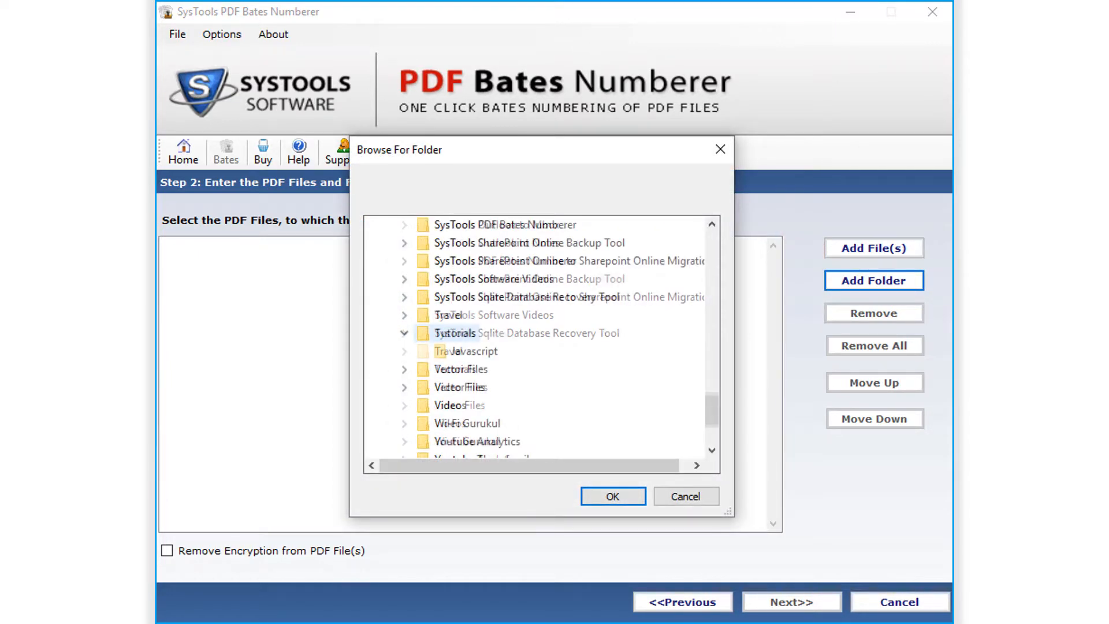
click(456, 332)
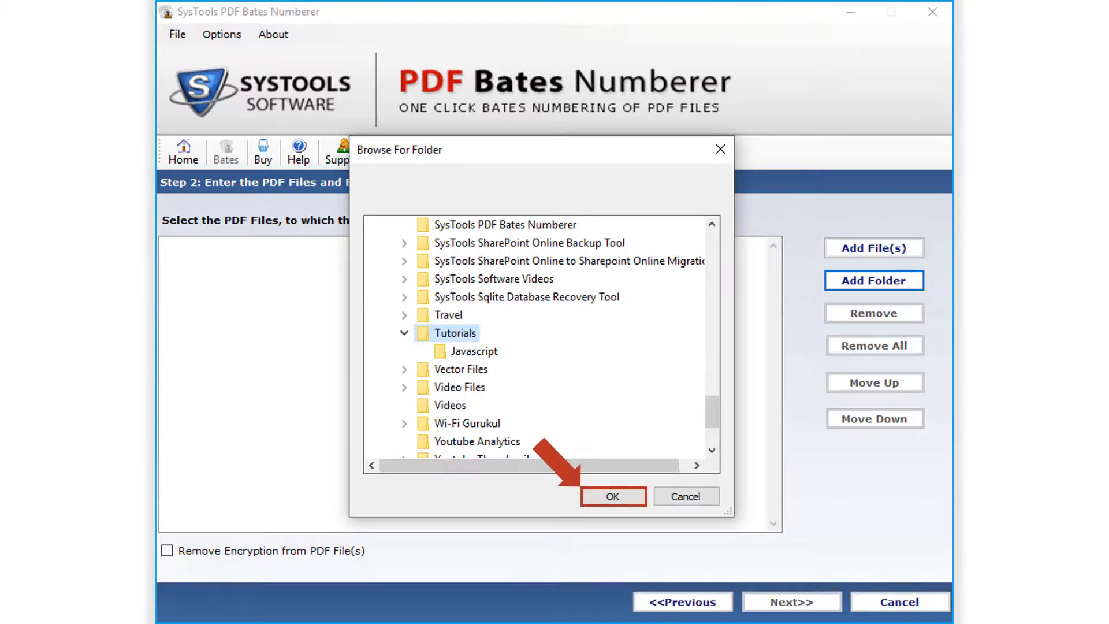
click(612, 495)
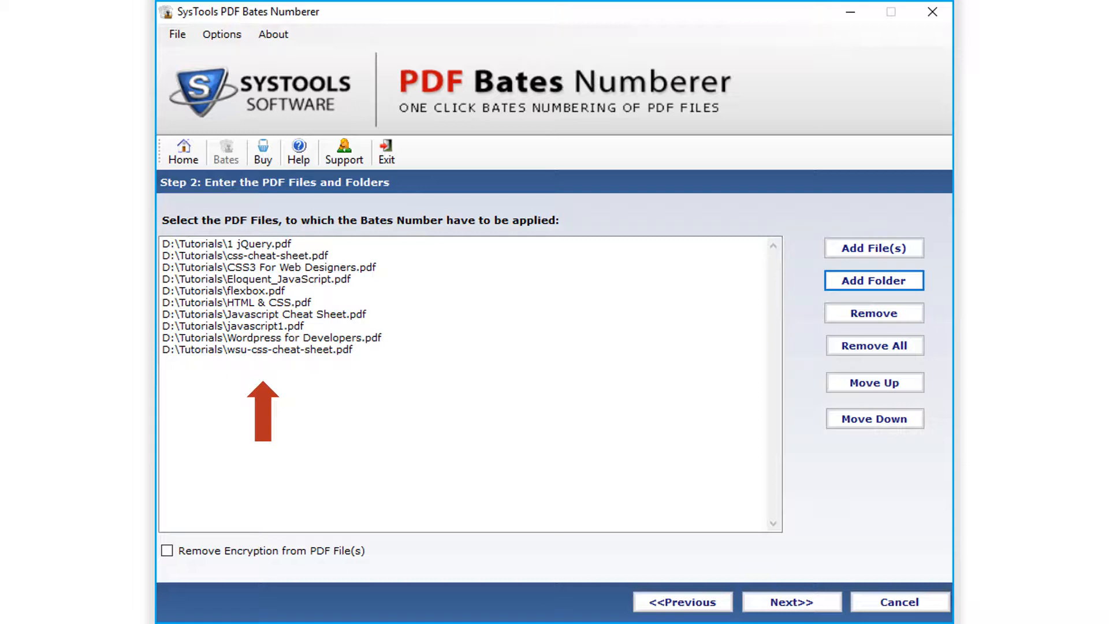
- Move wsu-css-cheat-sheet.pdf up and 1 jQuery.pdf down, enable Remove Encryption, and continue
click(256, 348)
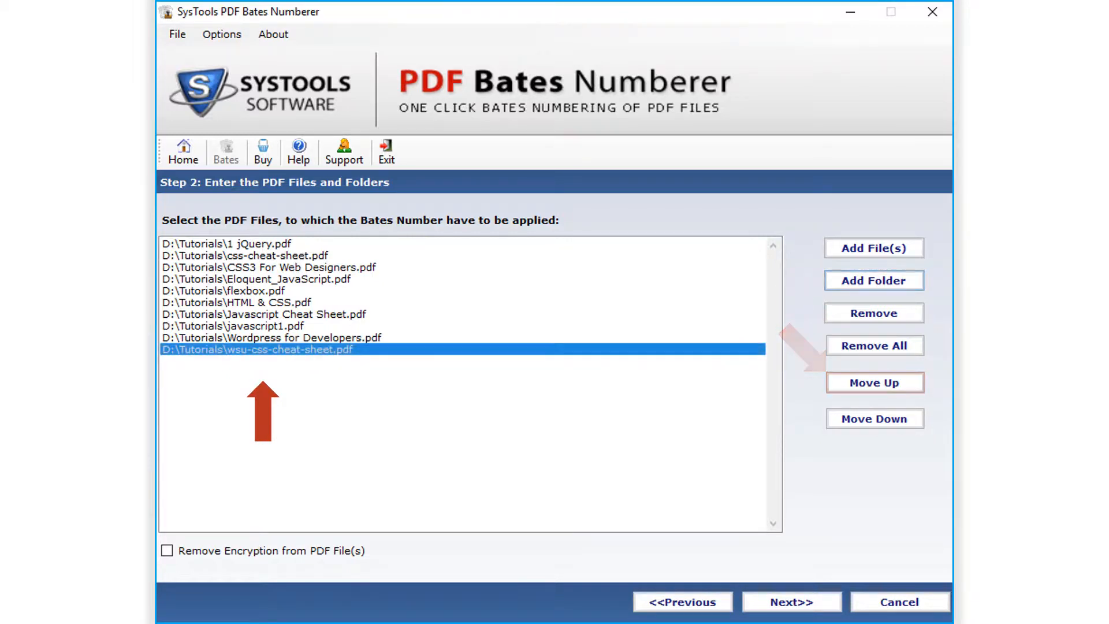
click(874, 382)
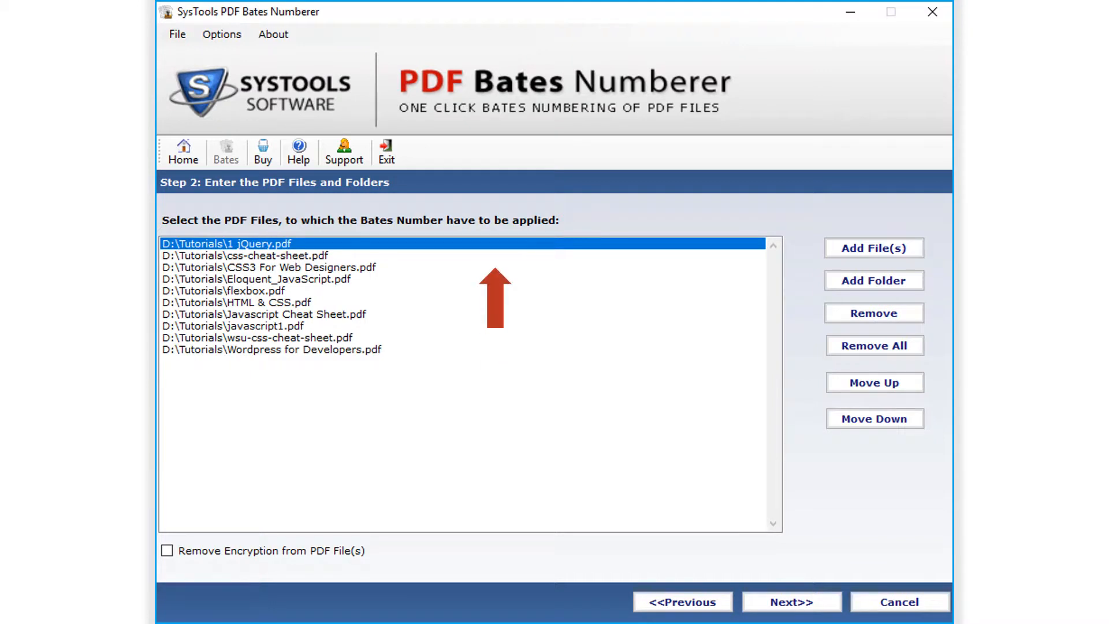
click(873, 418)
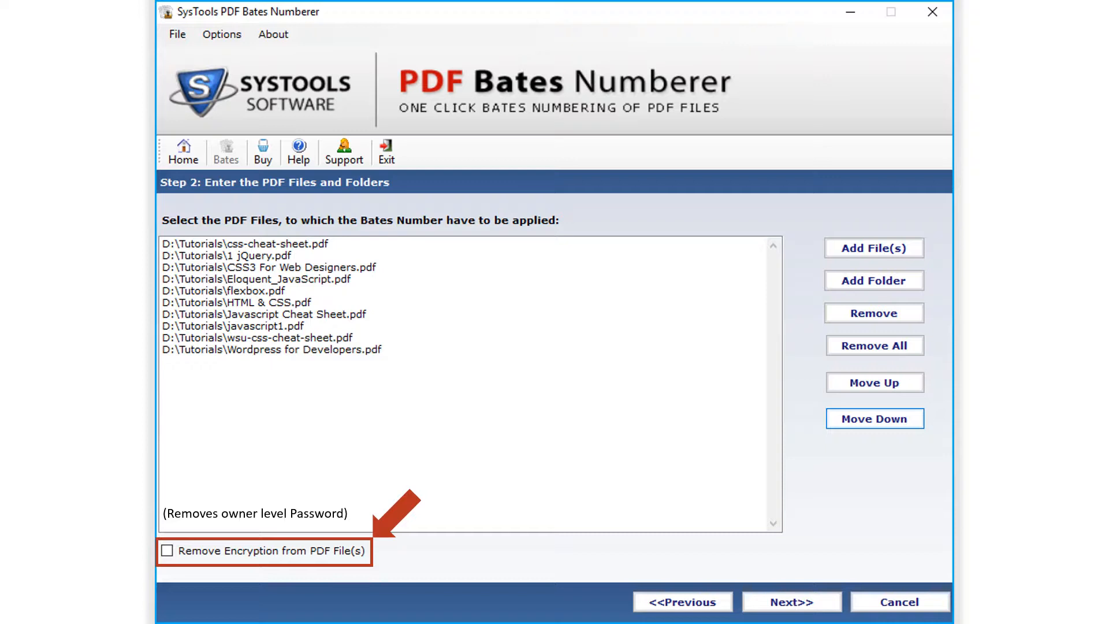
click(167, 550)
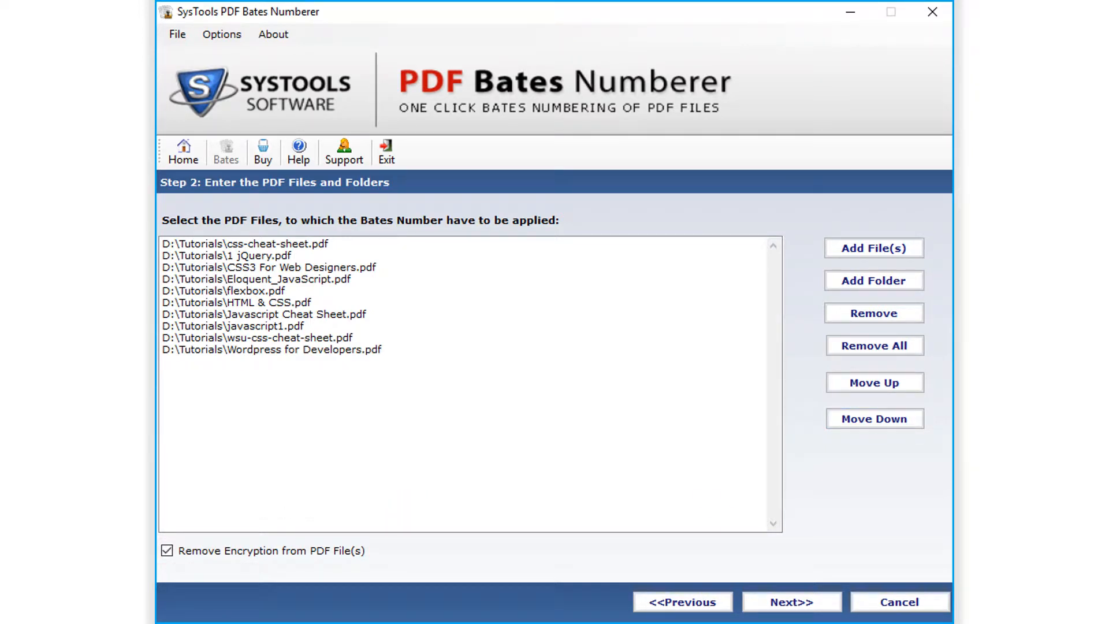
click(790, 601)
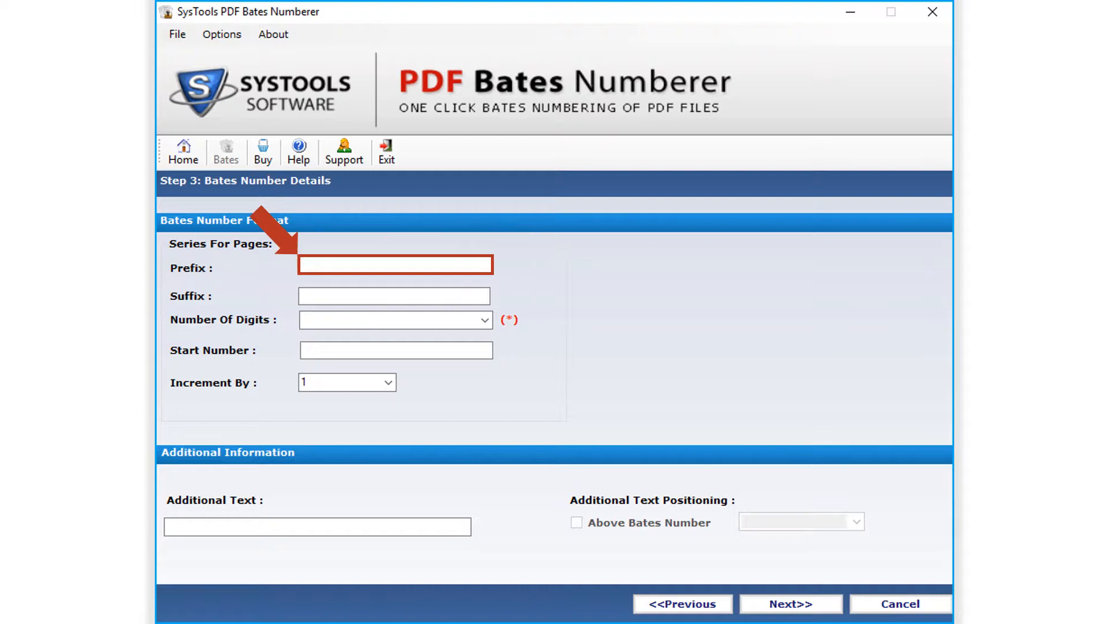
- Set the Bates number prefix PDF, suffix Sample and 2 digits
text(PDF)
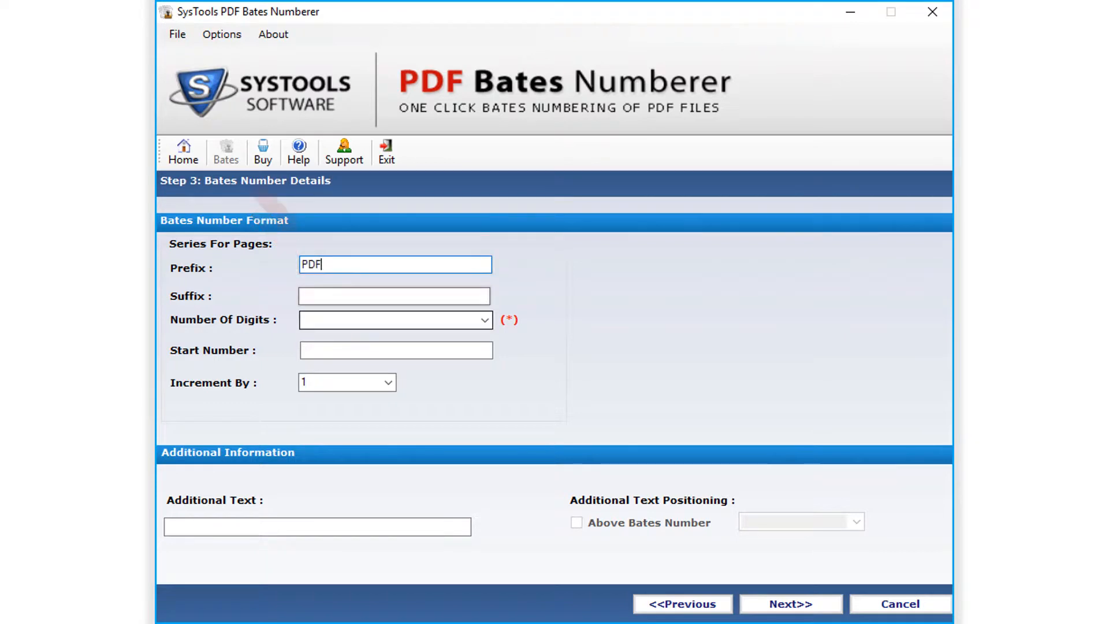
text(Sample)
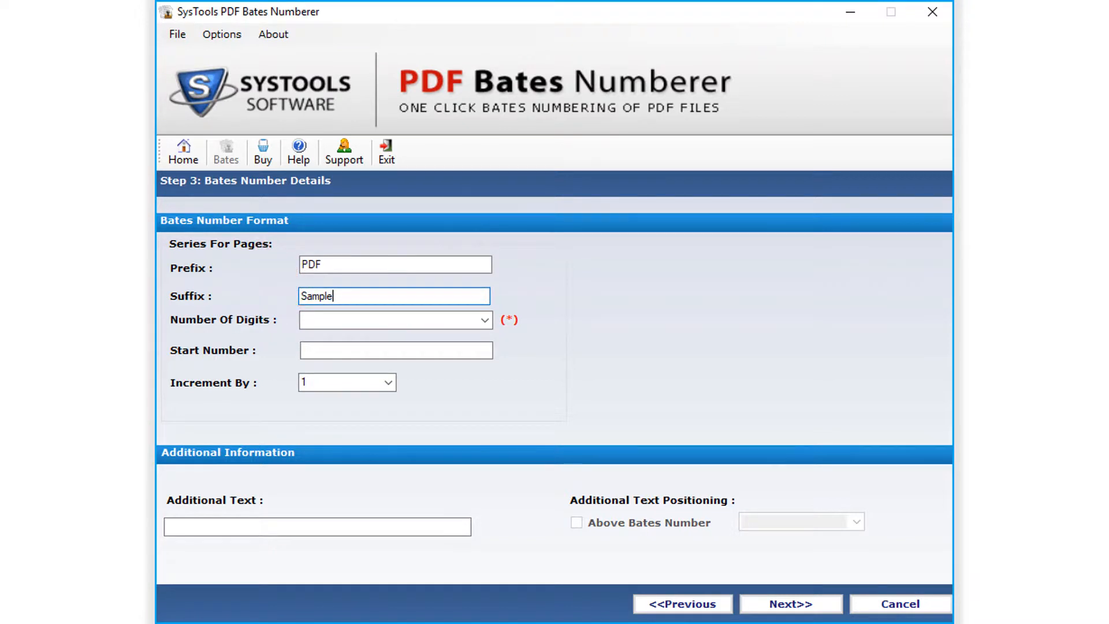
text(2)
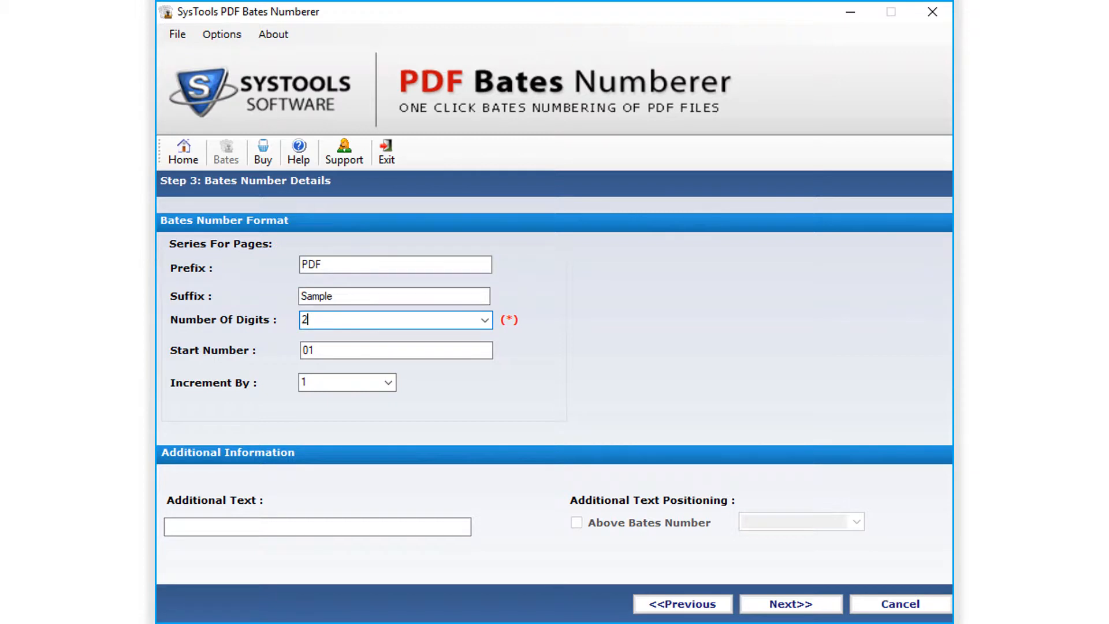
- Add copyright@2019 as additional text positioned below the Bates number and continue to Options
click(317, 527)
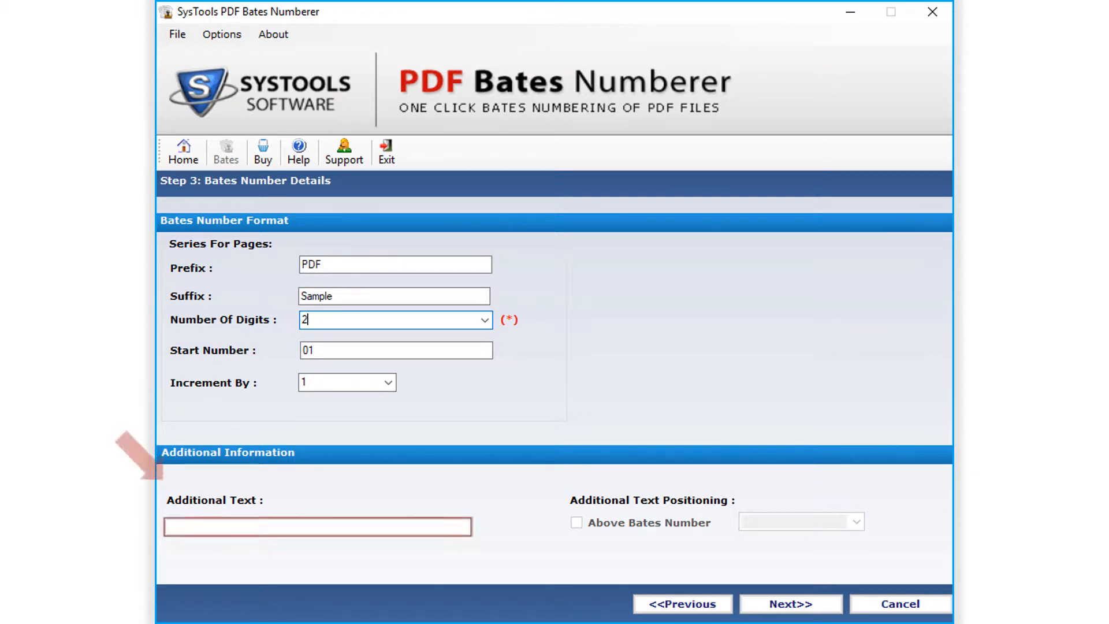
text(copyright@2019)
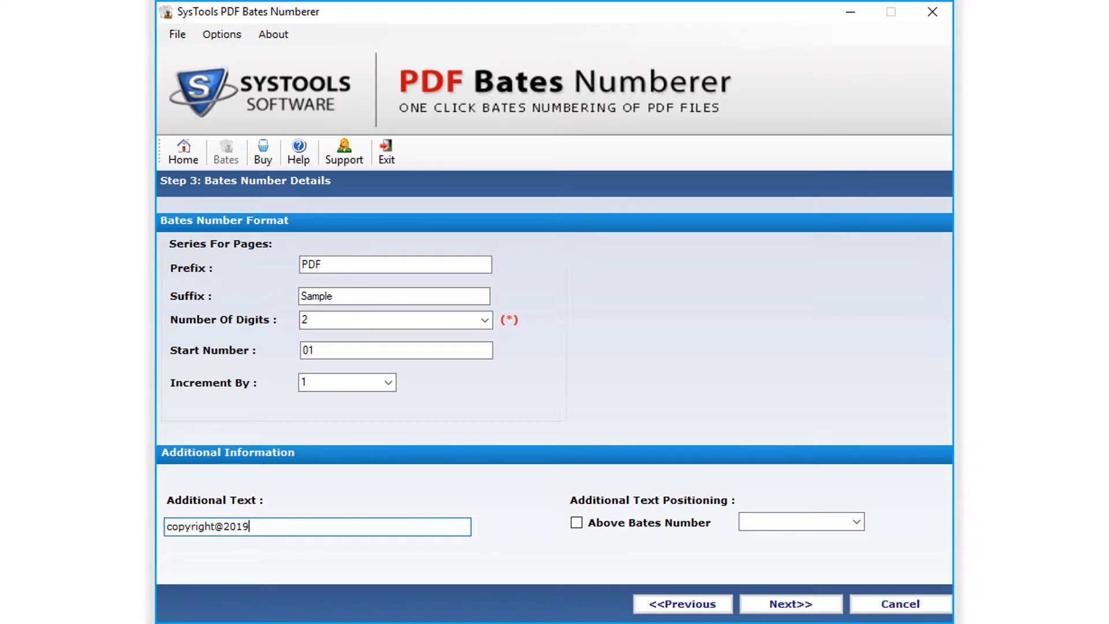
click(575, 521)
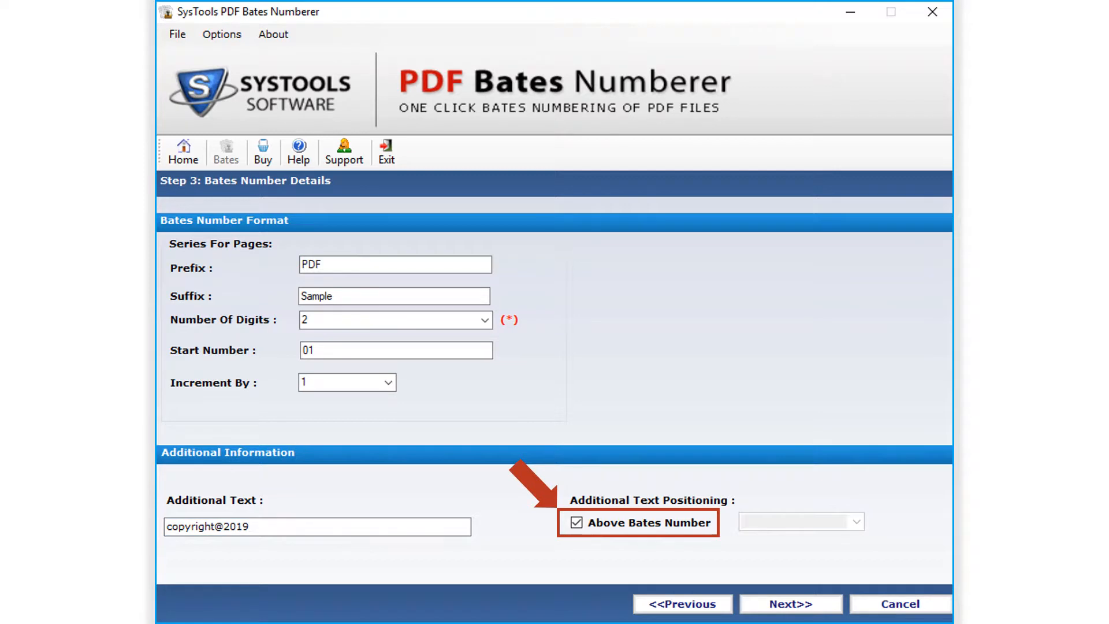
click(575, 522)
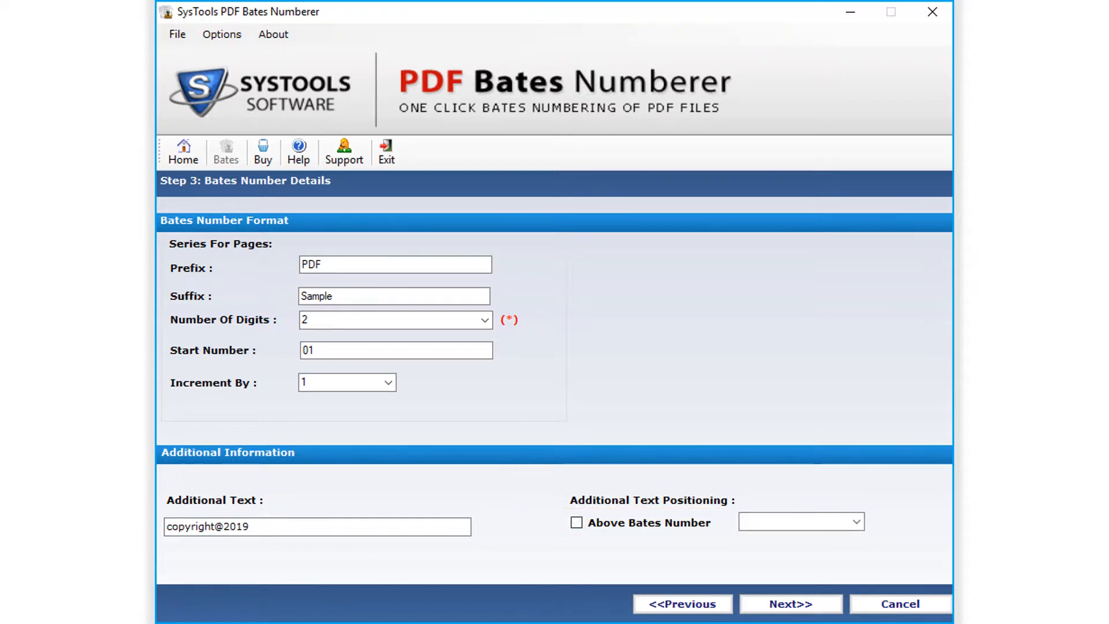
click(799, 521)
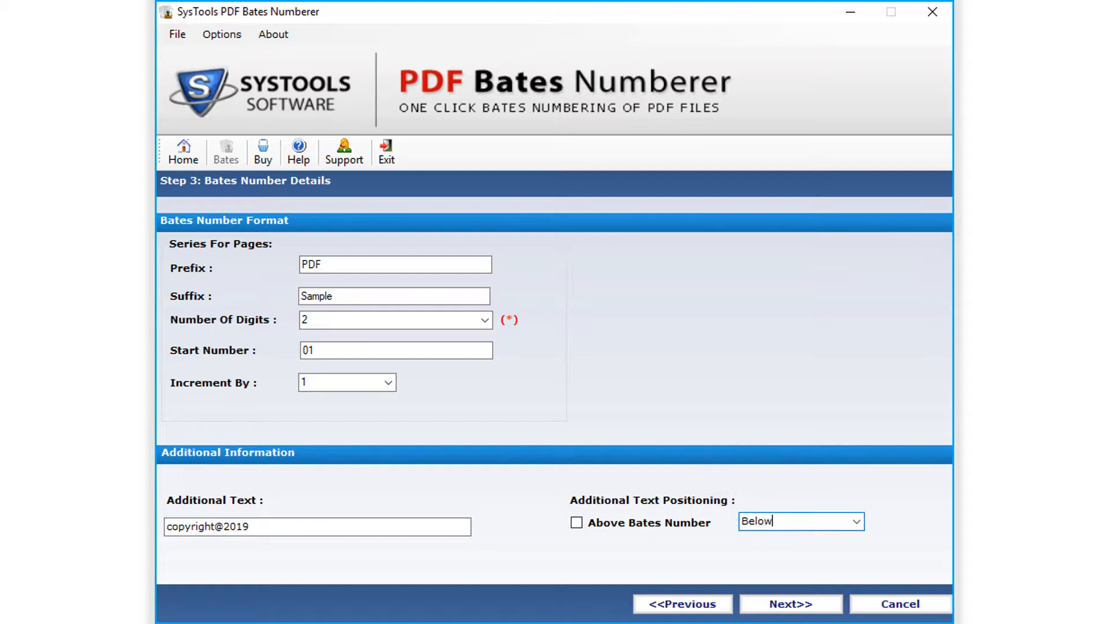
click(788, 602)
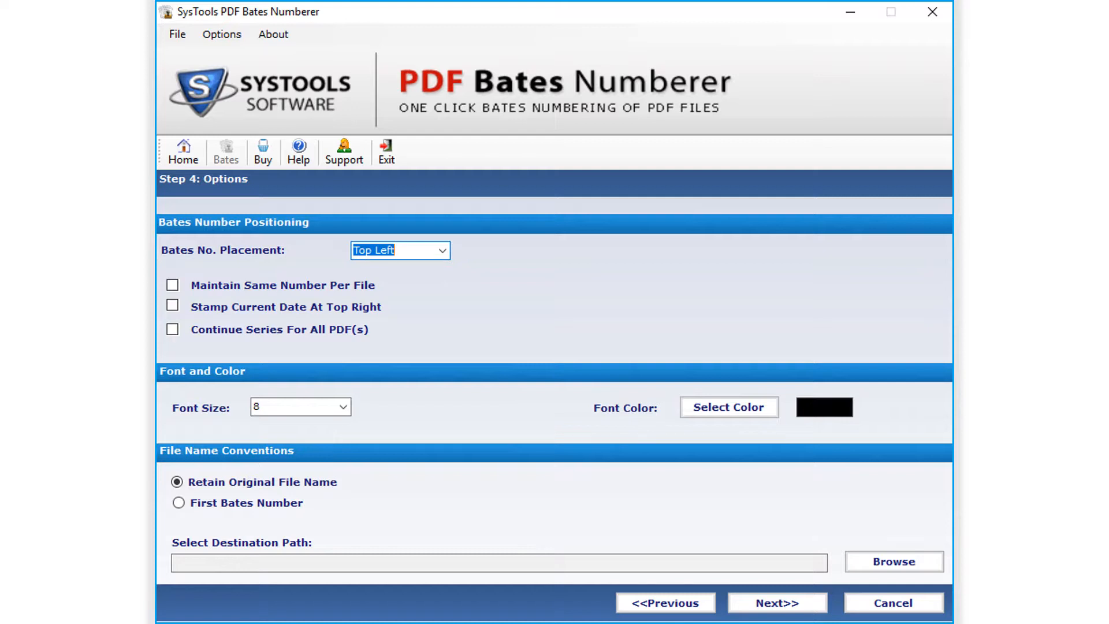
- Place the Bates number Top Middle, keep one number per file, stamp the date and continue the series across PDFs
click(442, 250)
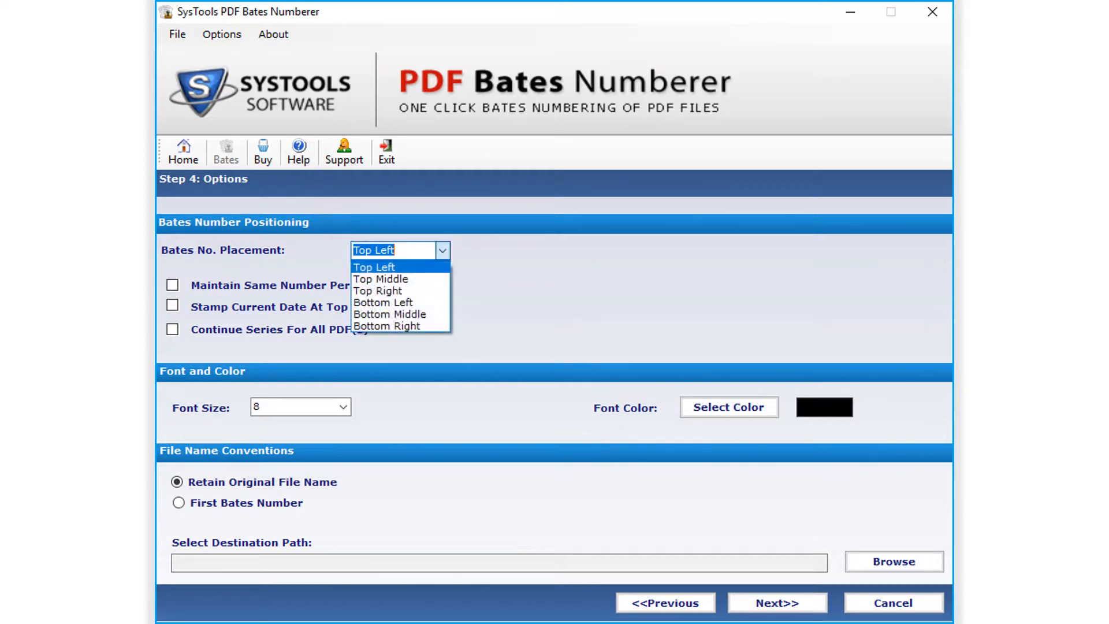
click(380, 278)
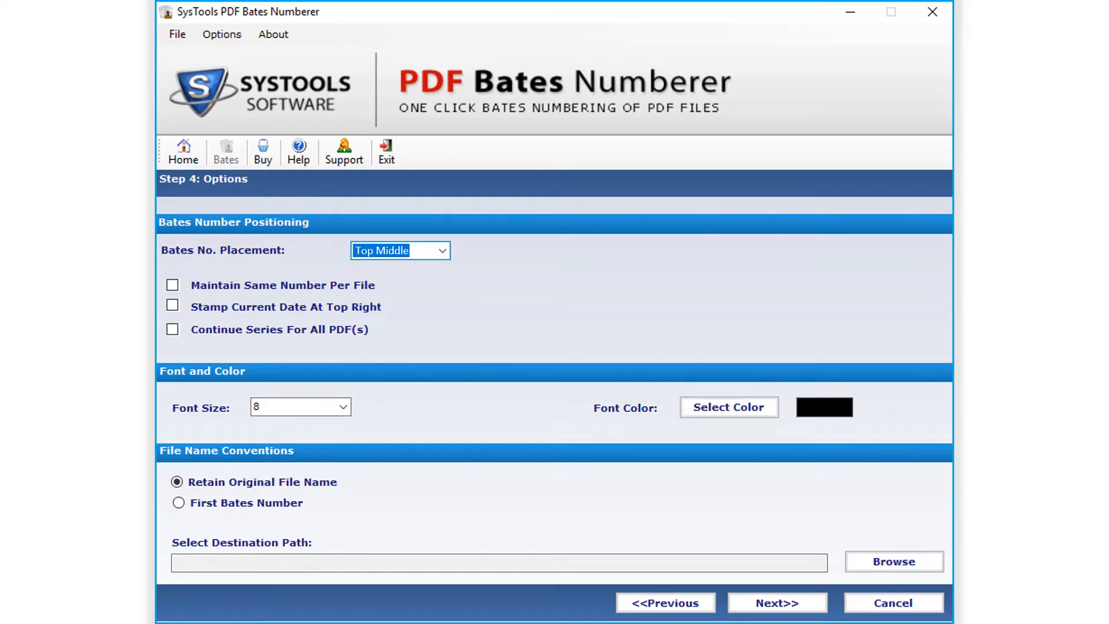
click(172, 284)
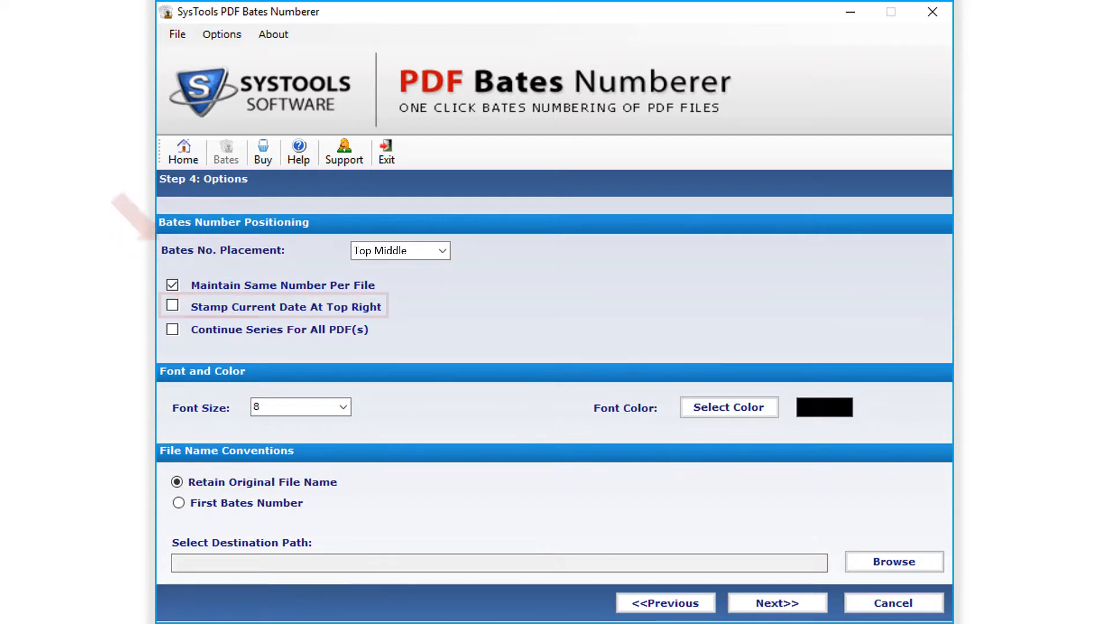
click(172, 306)
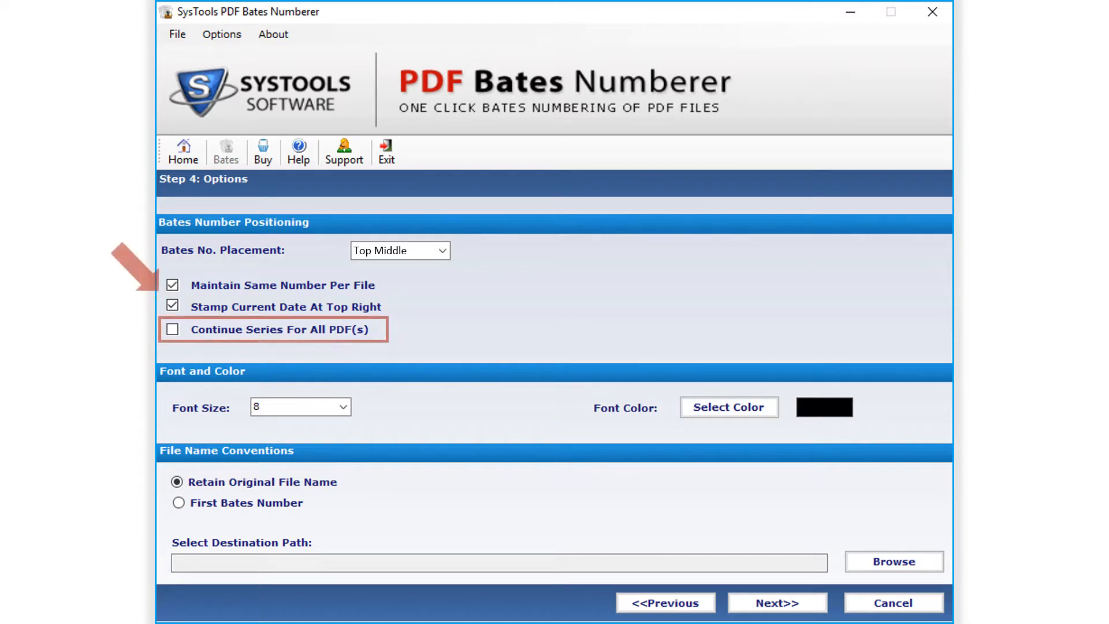
click(172, 329)
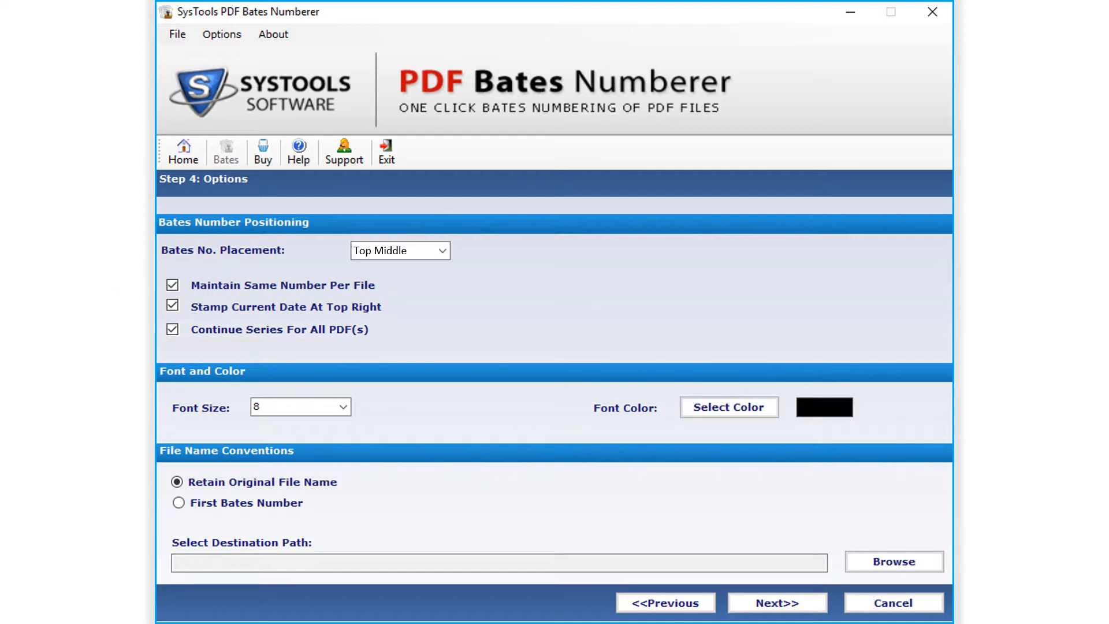
- Set font size 14 and keep Retain Original File Name for the output files
click(345, 406)
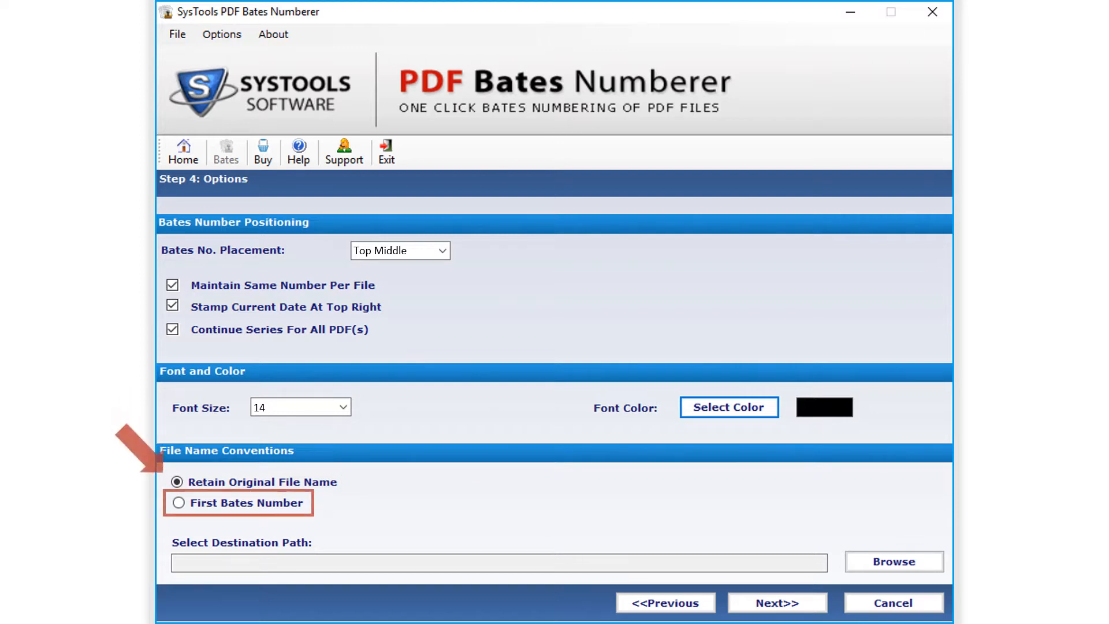
click(175, 503)
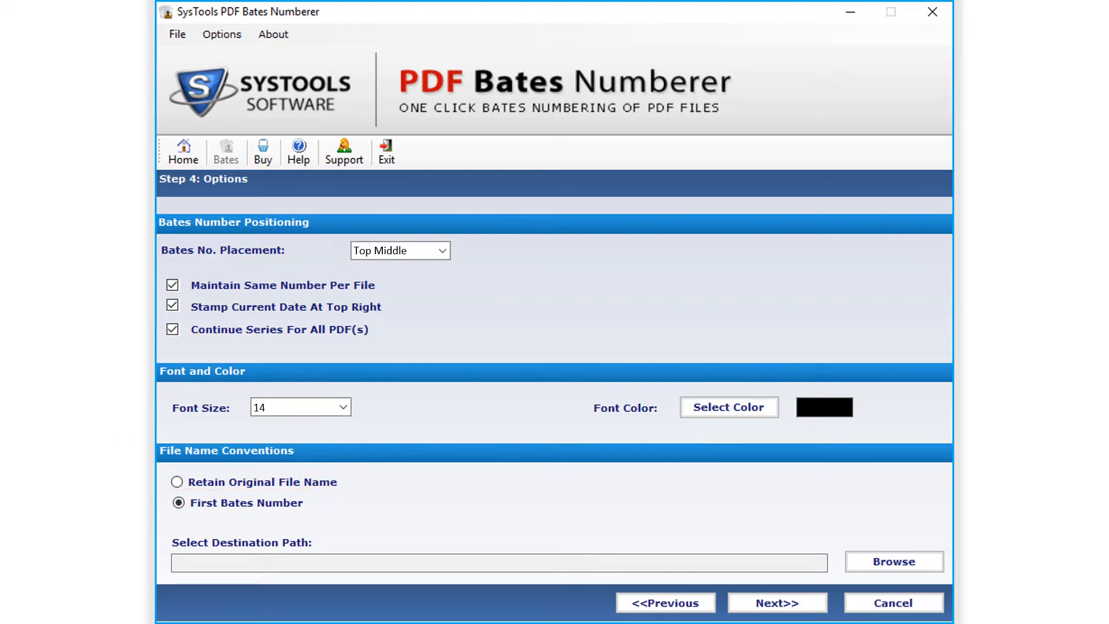
click(177, 482)
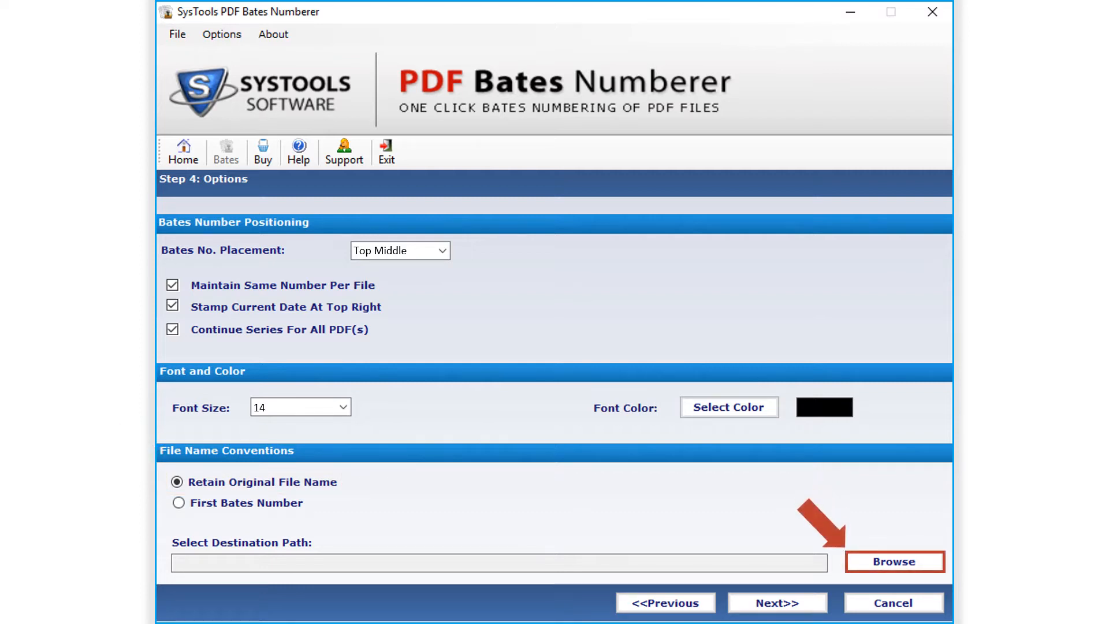
- Create and select an Output Files destination folder under SysTools PDF Bates Numberer, then continue to the summary
click(892, 561)
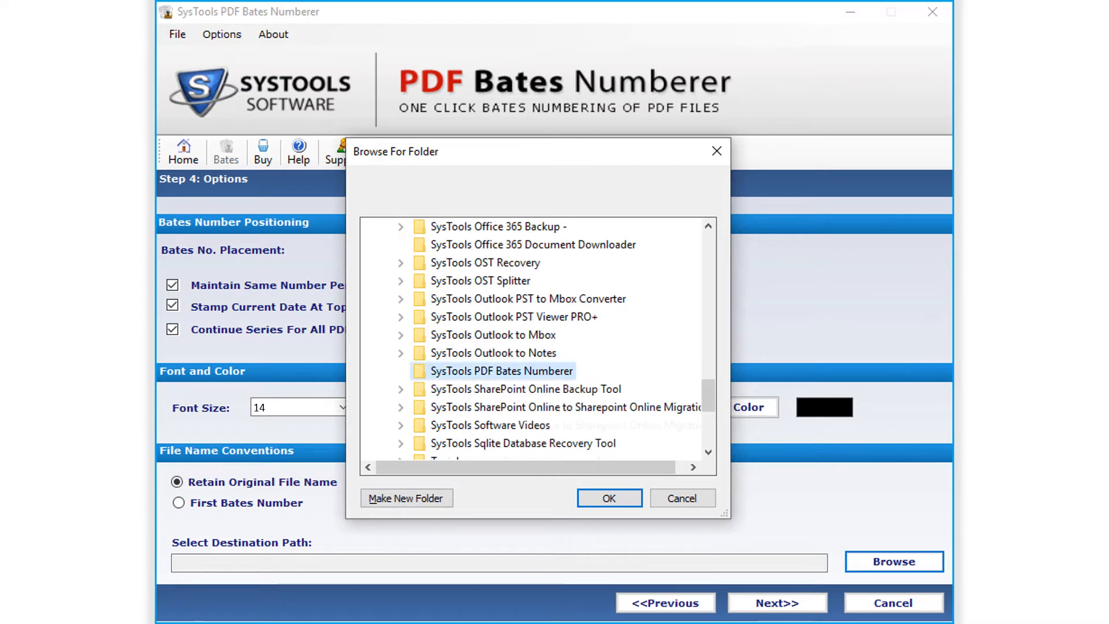
click(401, 371)
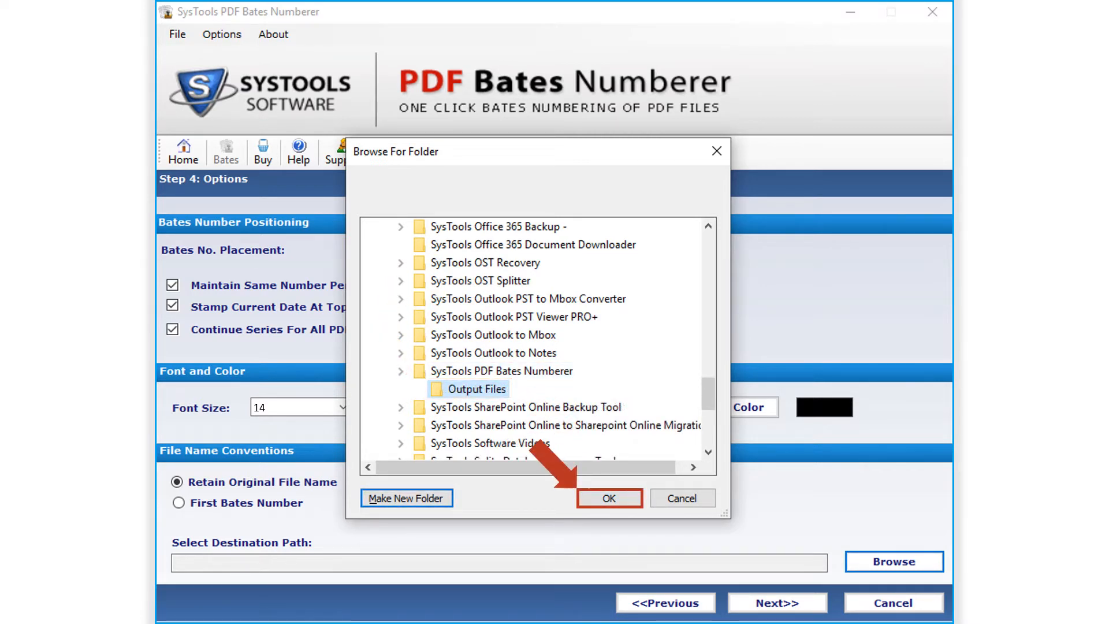
click(608, 497)
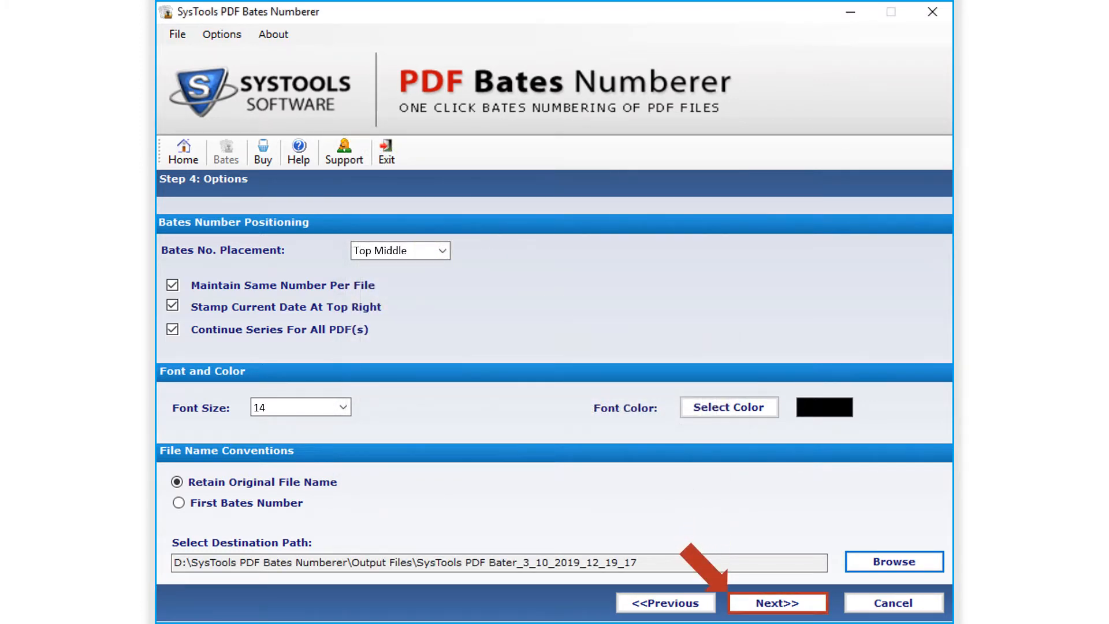
click(776, 602)
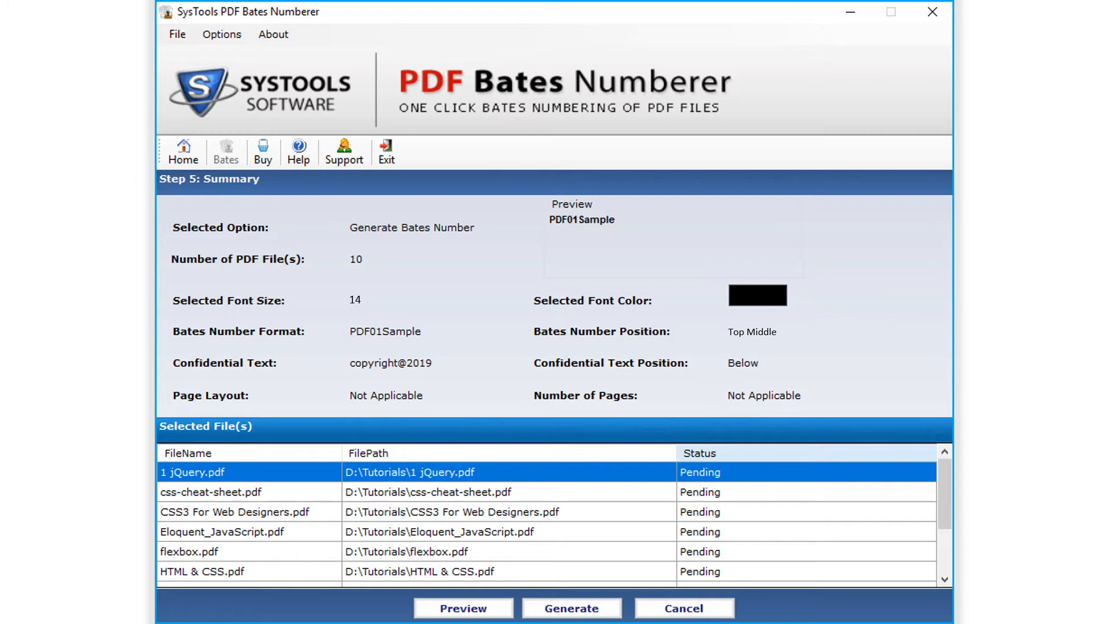
- Preview the PDF01Sample stamp and generate Bates numbers on all ten PDFs
click(462, 607)
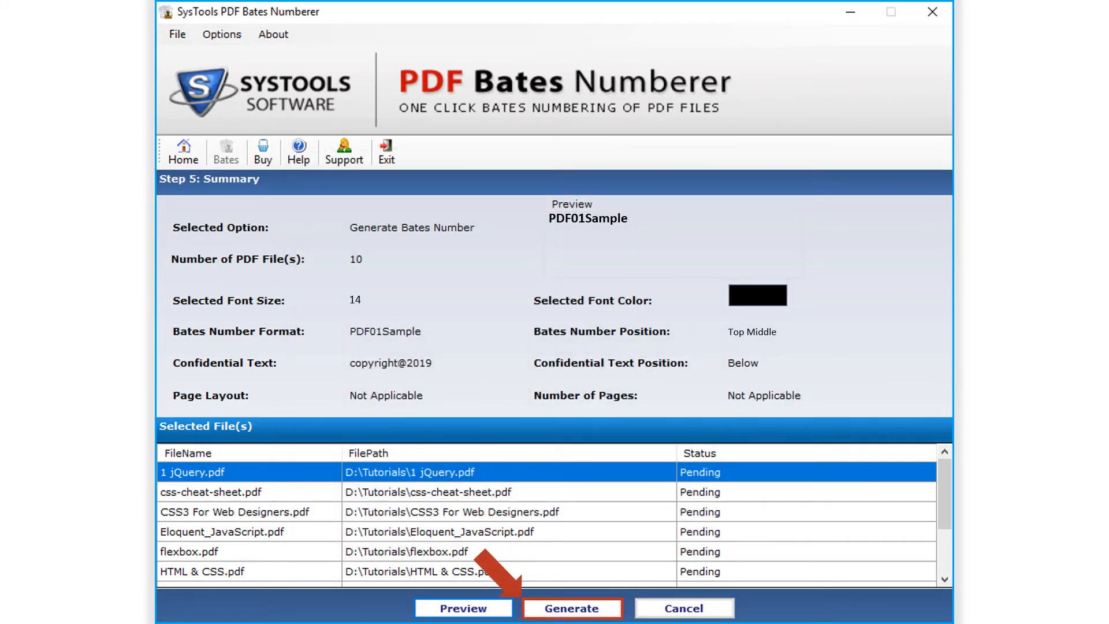
click(572, 608)
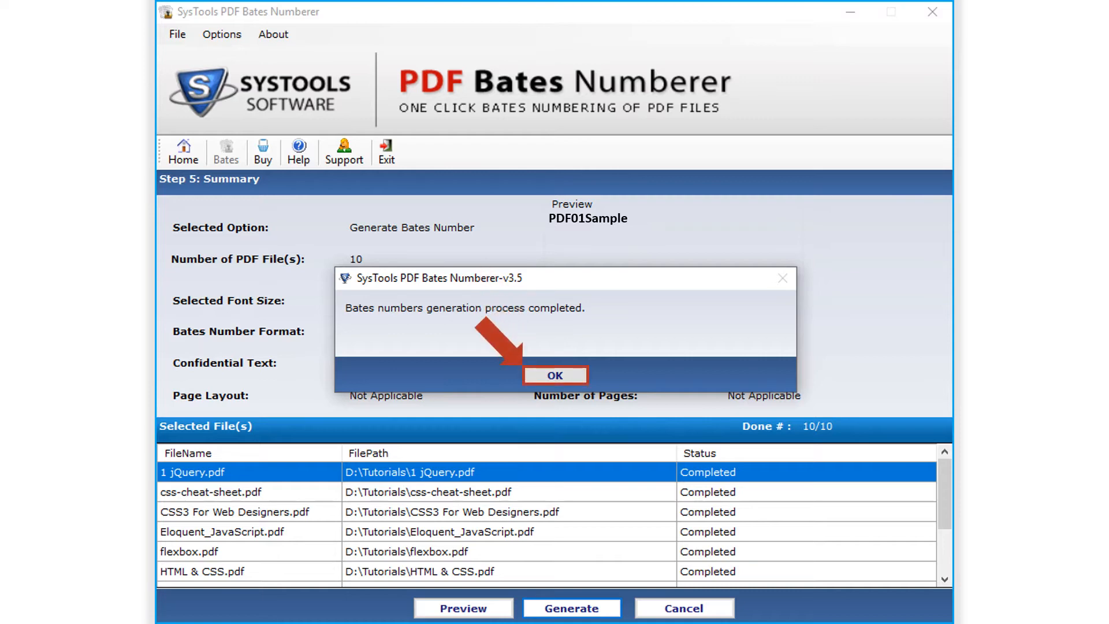
click(556, 374)
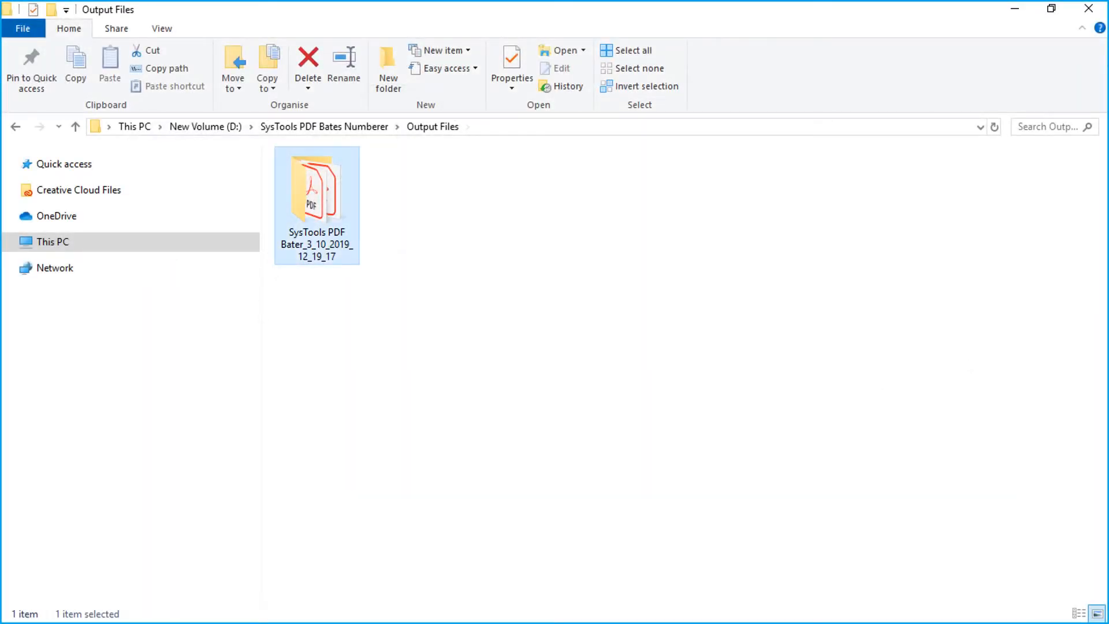
- Open the stamped css-cheat-sheet.pdf from the dated results folder
double_click(317, 185)
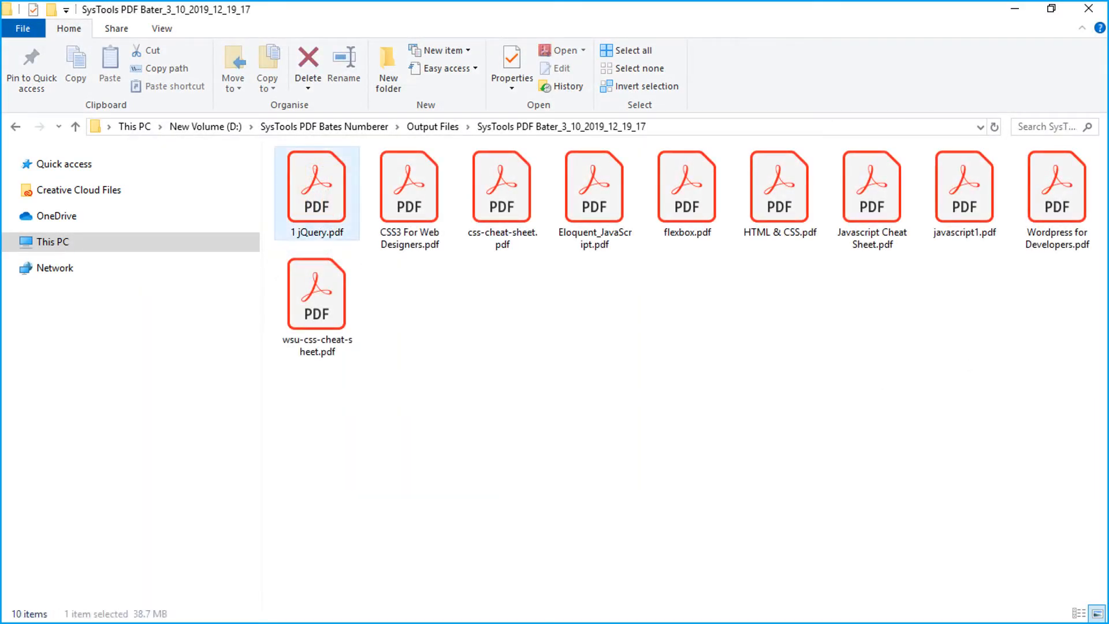
double_click(501, 185)
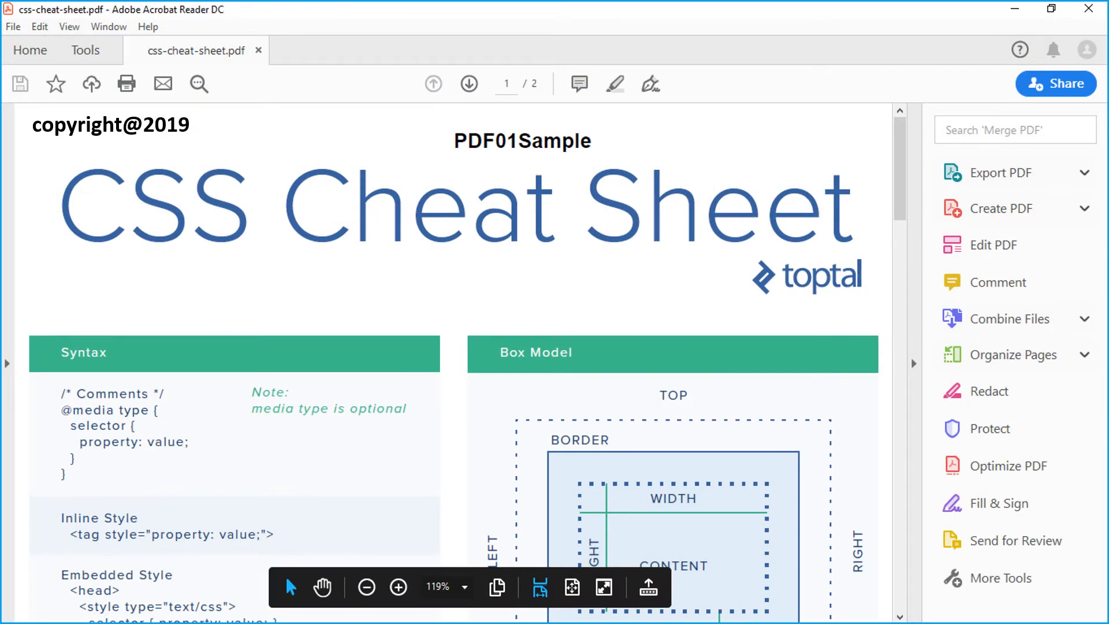
- Scroll to page 2 of css-cheat-sheet.pdf showing the PDF01Sample and copyright@2019 stamps
scroll(down, 3)
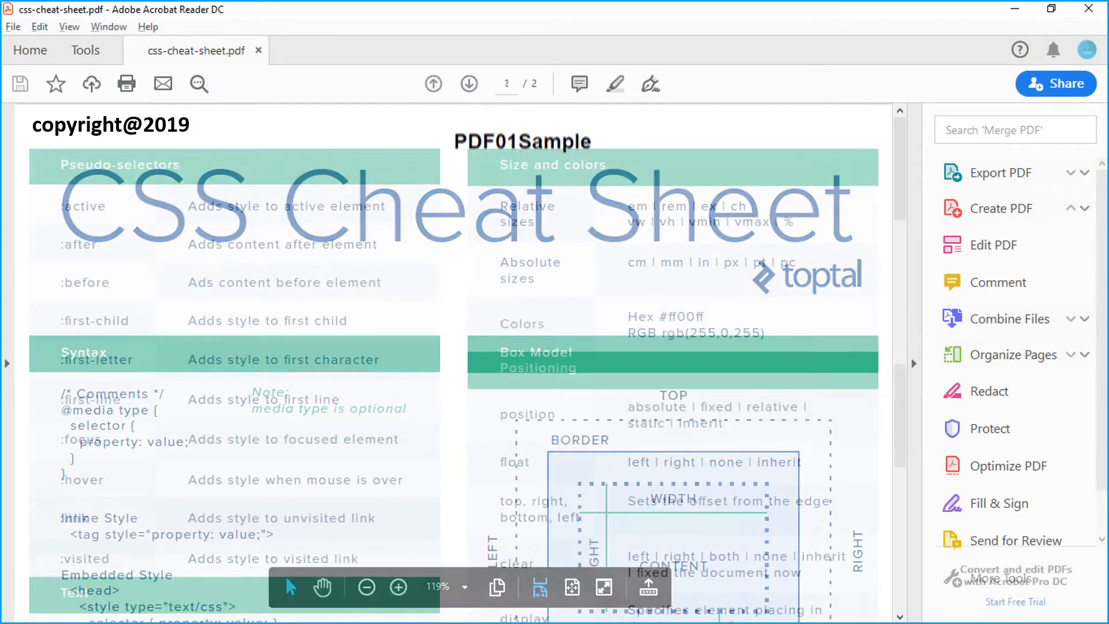
click(468, 83)
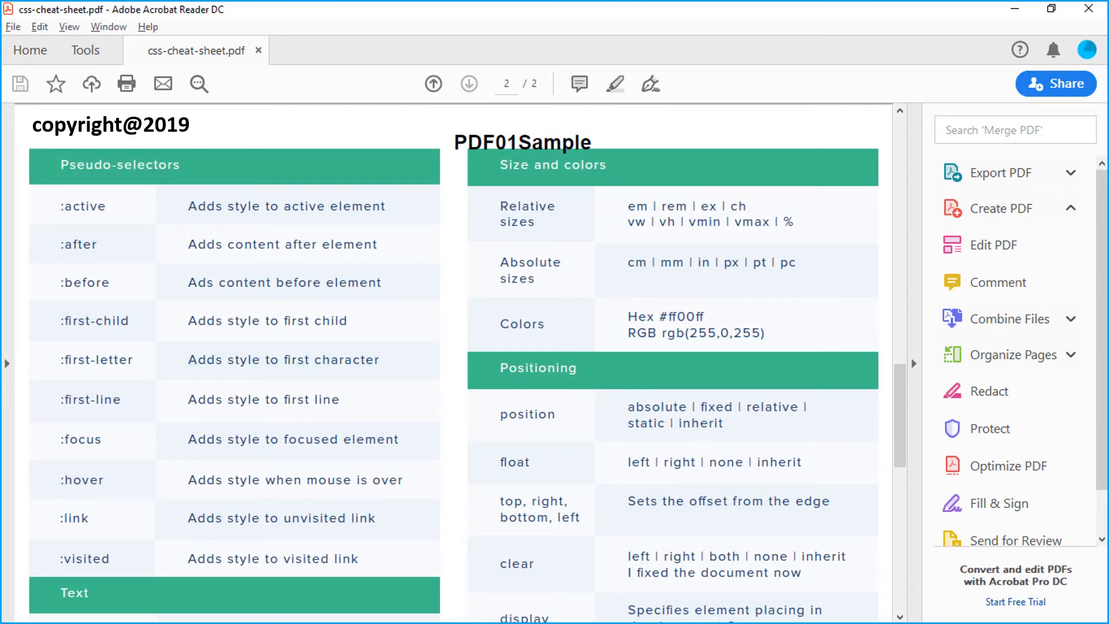